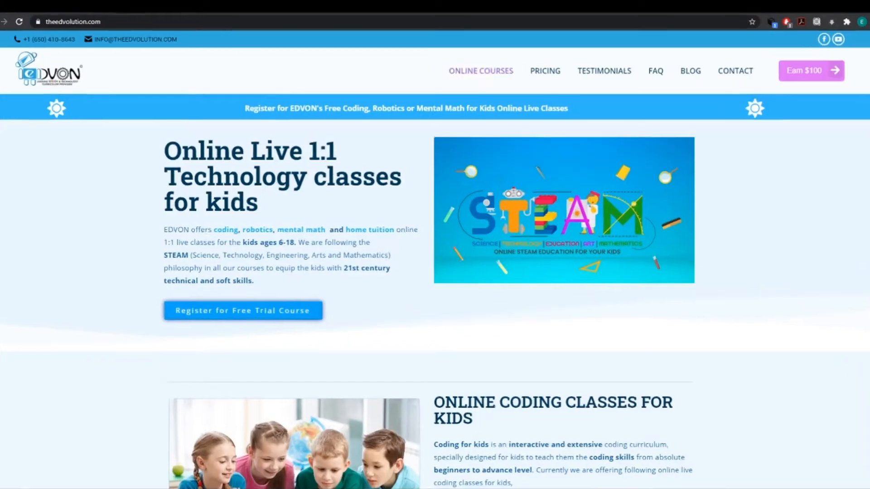
- Scroll the EDVON home page down to the Online Coding Classes for Kids course list
left_click(480, 70)
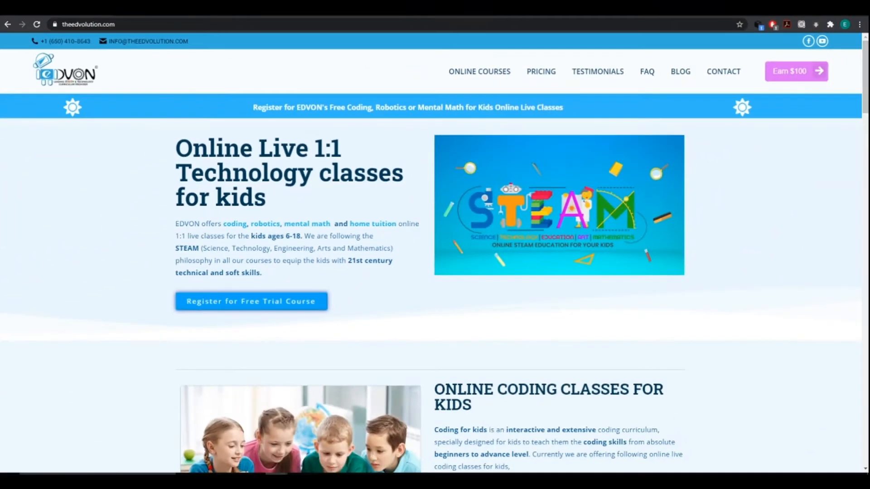
scroll("down", 3)
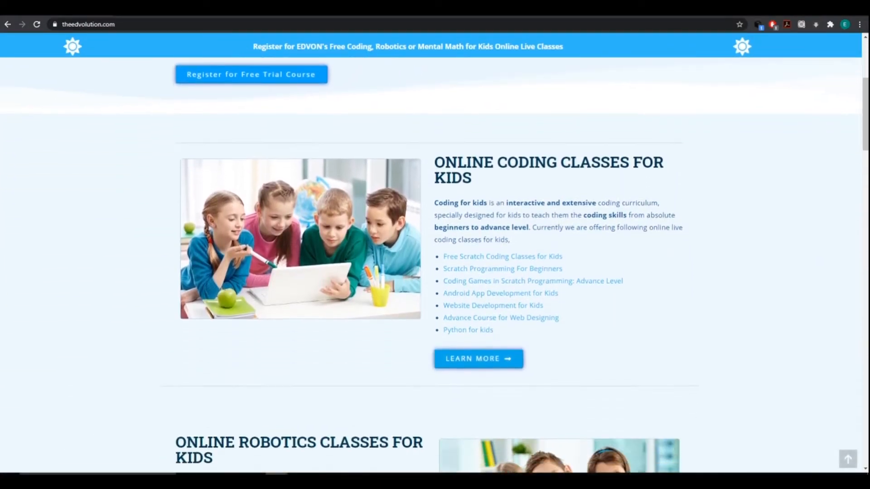
- Open Coding For Kids and browse the Scratch, MIT App Inventor, WordPress and Python courses
left_click(478, 359)
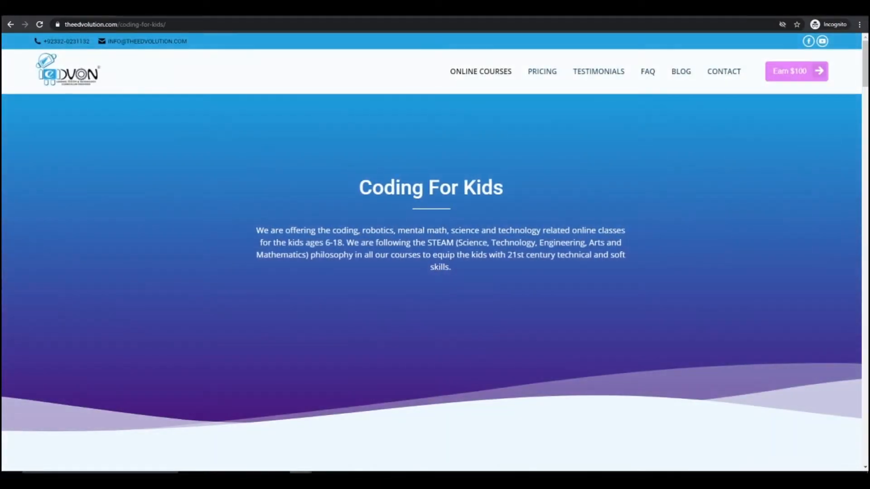
scroll("down", 3)
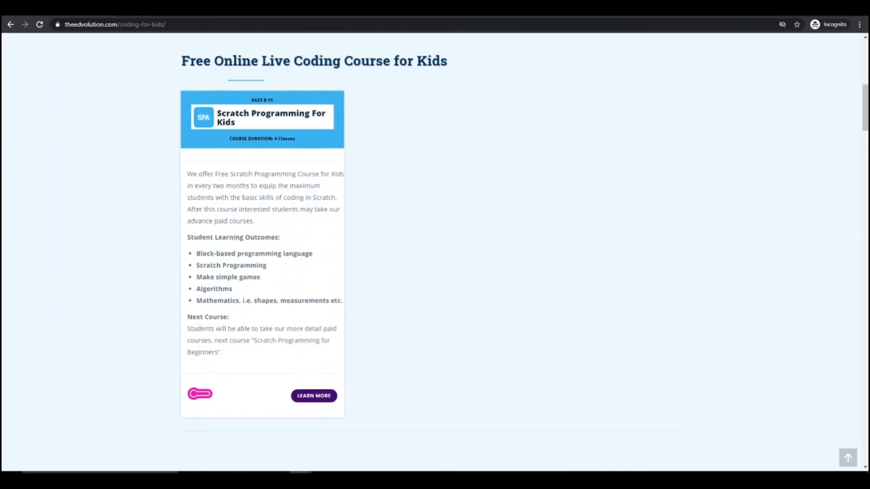
scroll("down", 3)
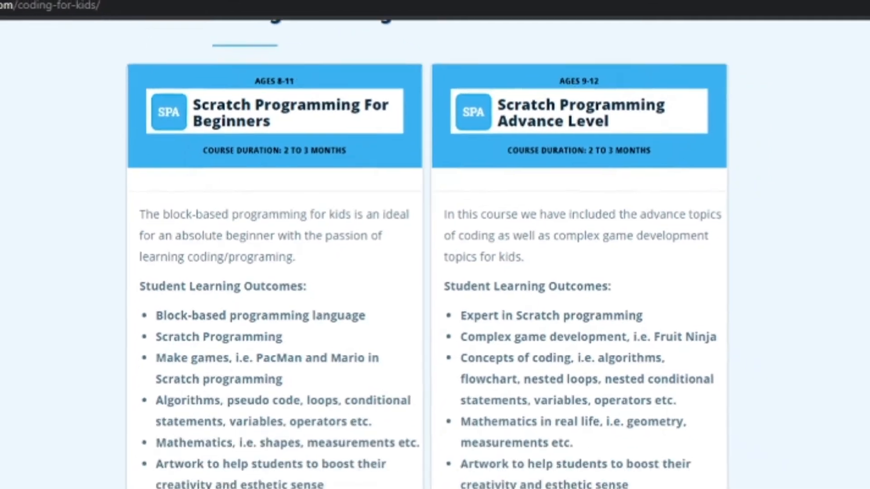
scroll("down", 3)
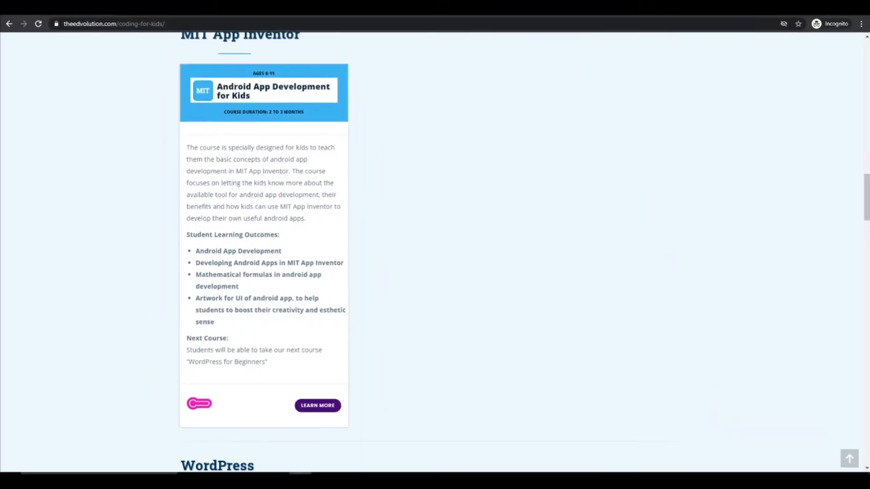
scroll("down", 3)
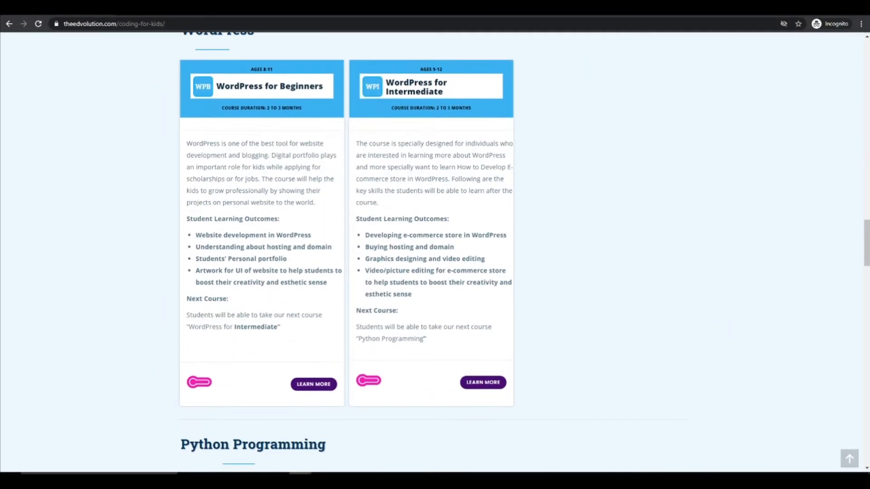
scroll("down", 3)
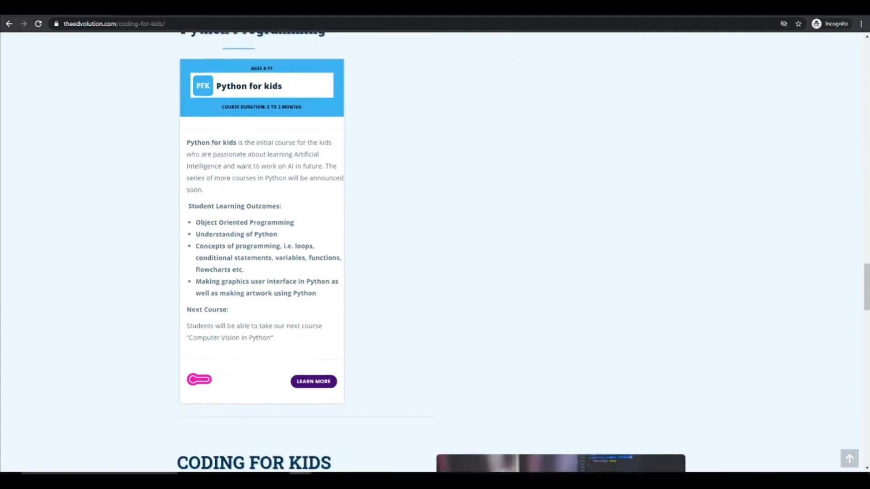
scroll("down", 3)
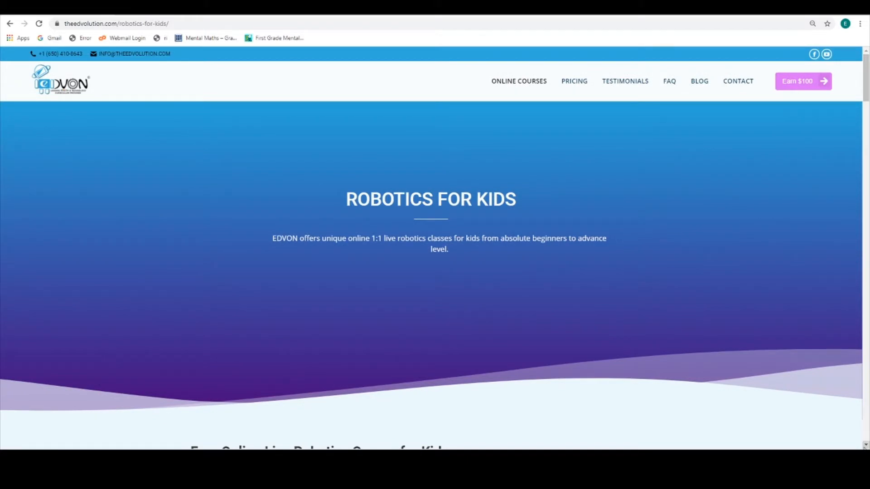
- Scroll the Robotics For Kids page past its course cards and benefits to the footer
scroll("down", 3)
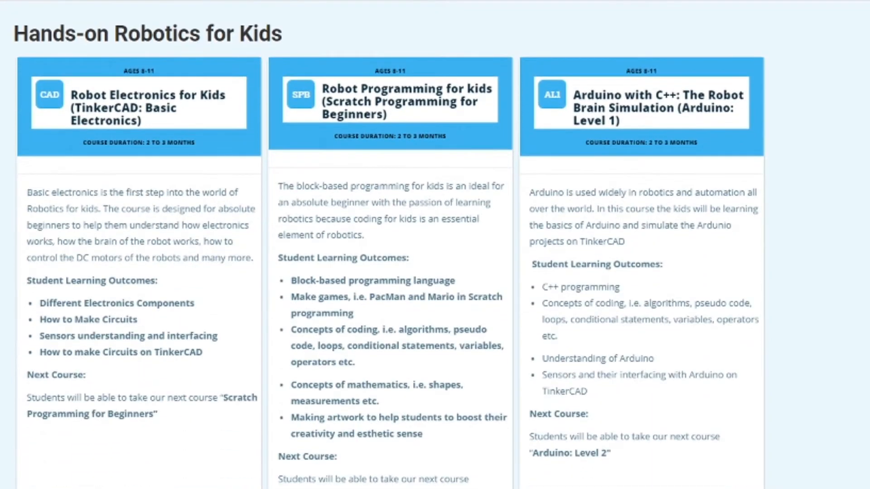
scroll("down", 3)
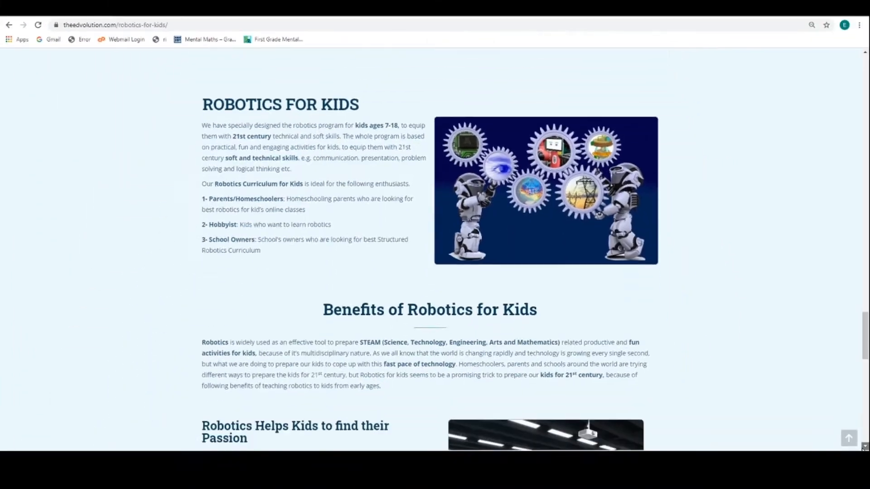
scroll("down", 3)
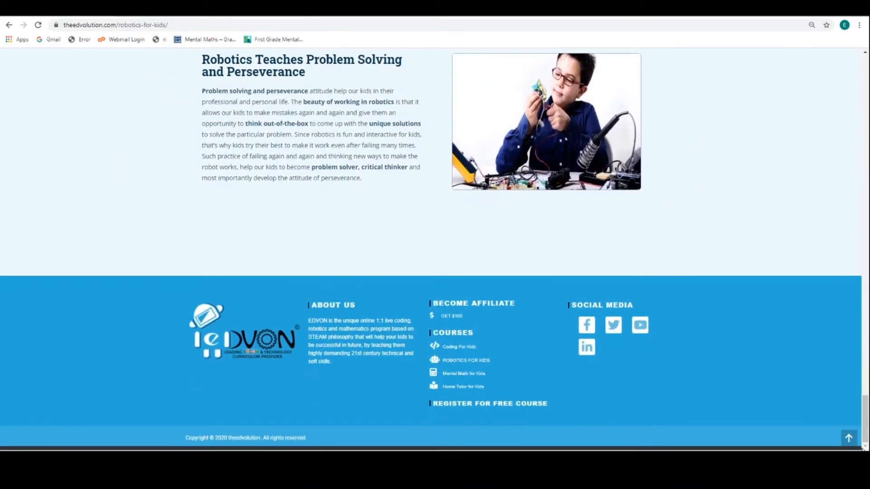
- Open Mental Math for Kids from the footer and browse its junior and senior course levels
left_click(463, 373)
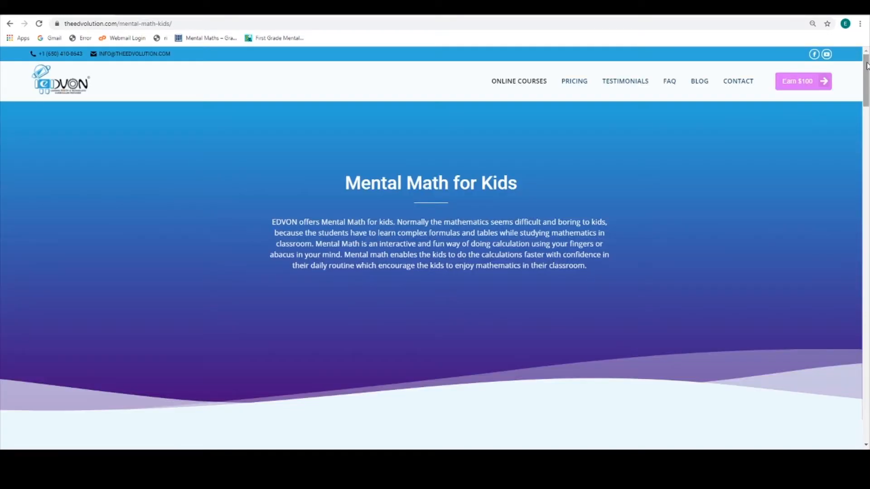
mouse_move(865, 444)
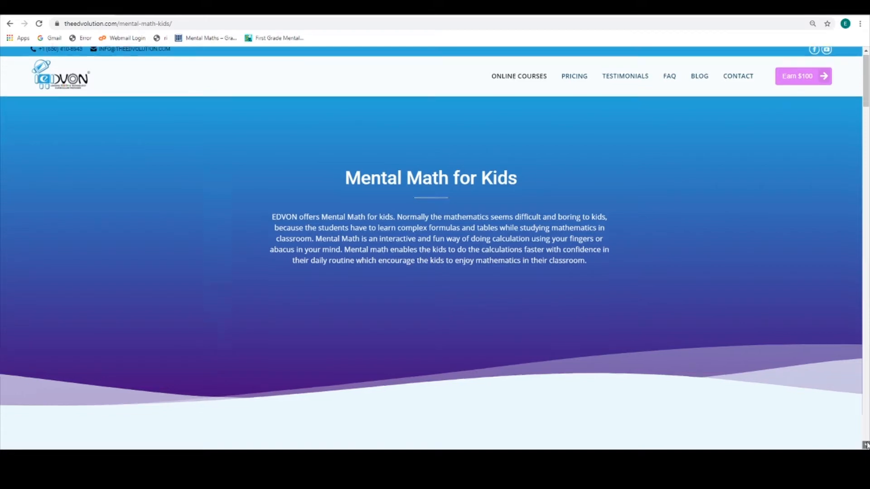
scroll("down", 3)
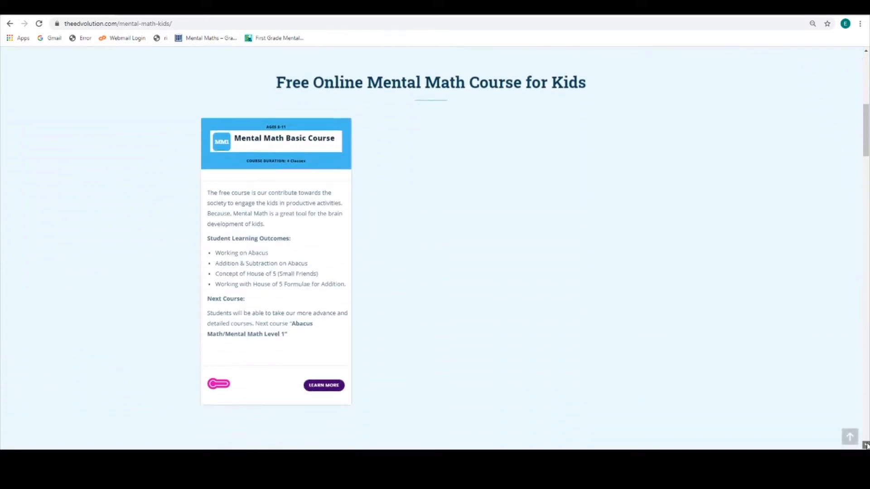
scroll("down", 3)
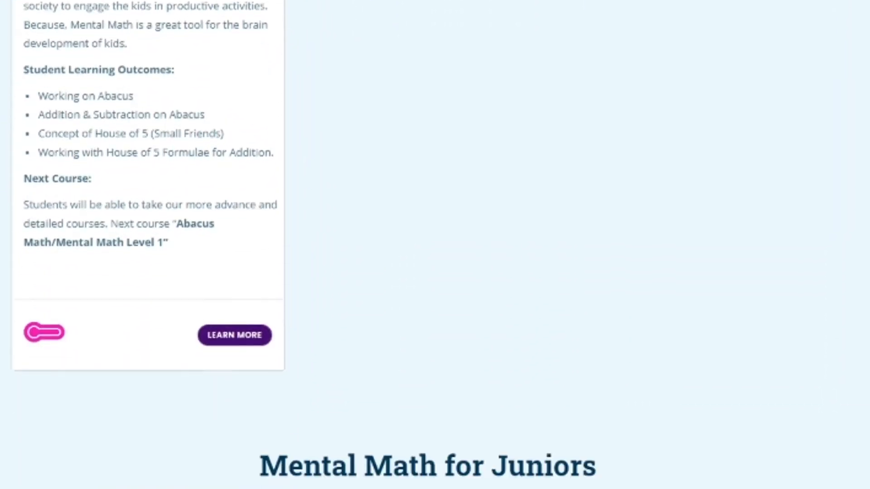
scroll("down", 3)
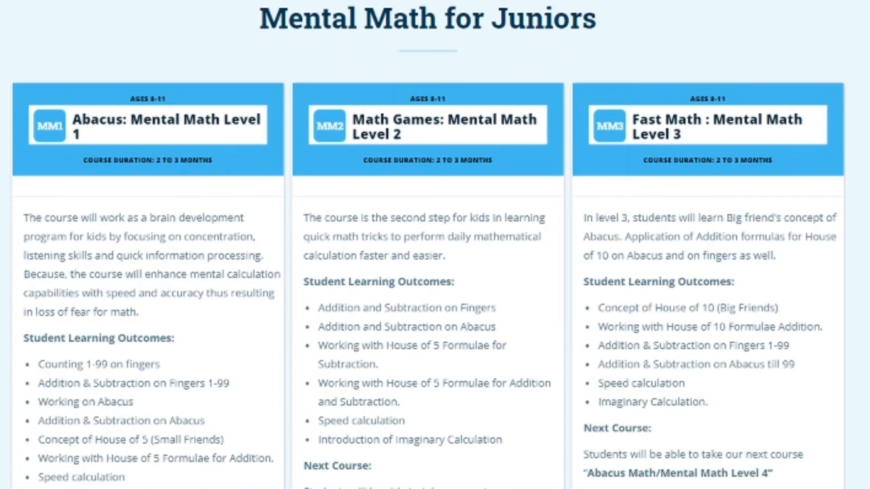
scroll("down", 3)
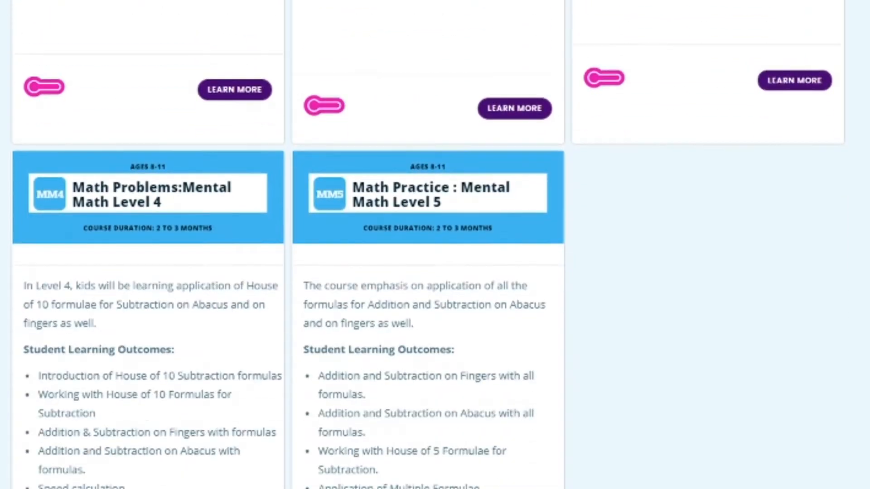
scroll("down", 3)
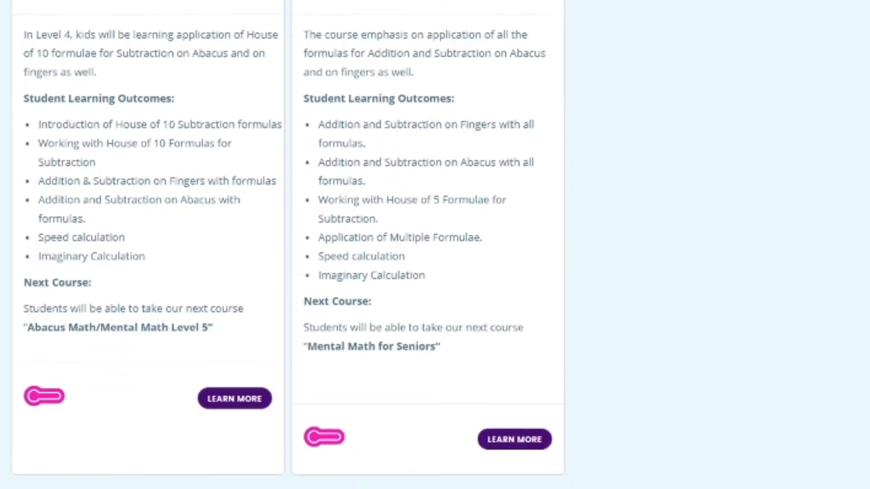
- Continue scrolling the Mental Math page down to Benefits of Mental Math Practice
scroll("up", 3)
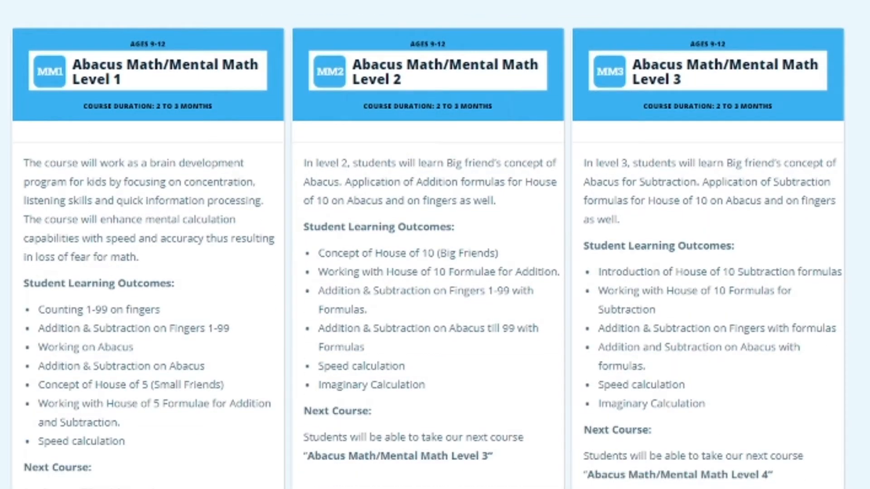
scroll("down", 3)
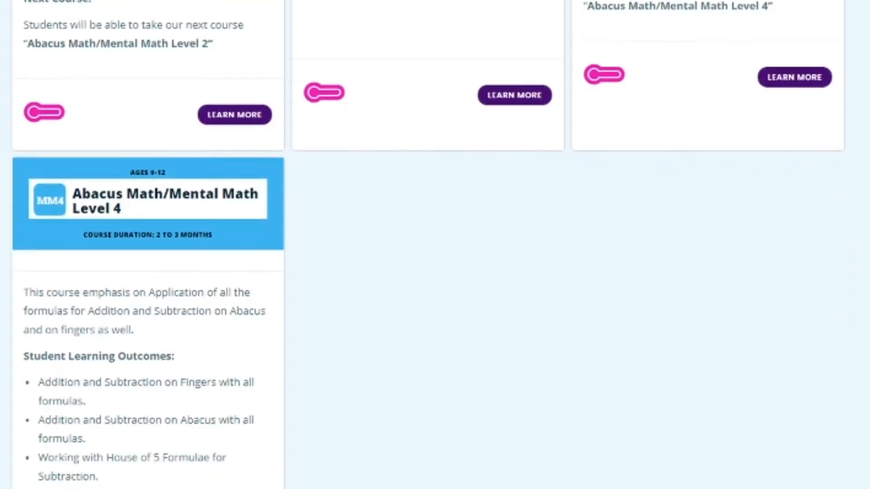
scroll("down", 3)
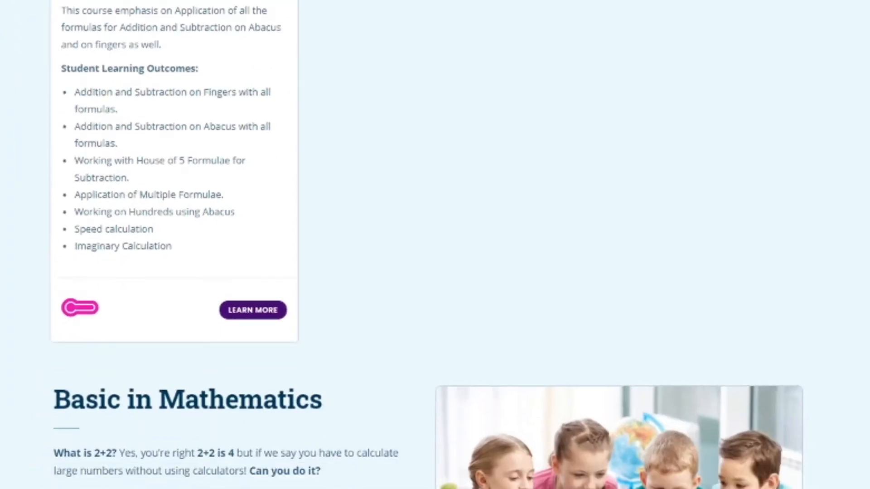
scroll("down", 3)
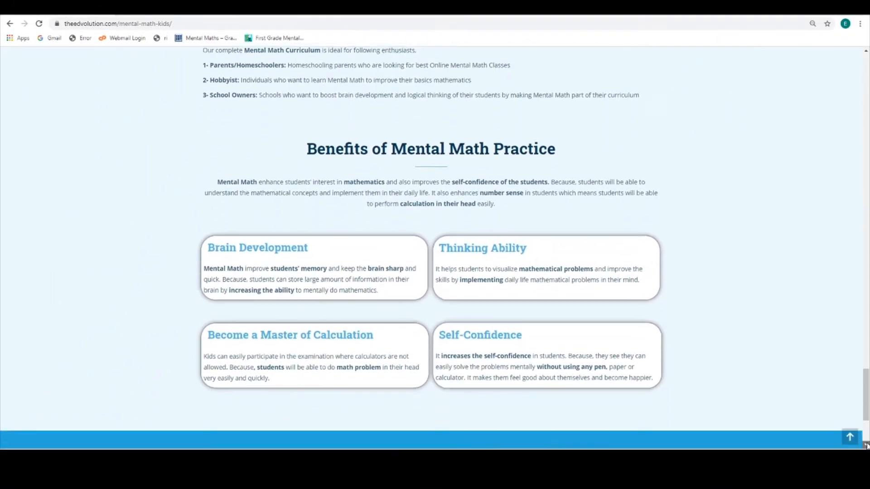
scroll("down", 3)
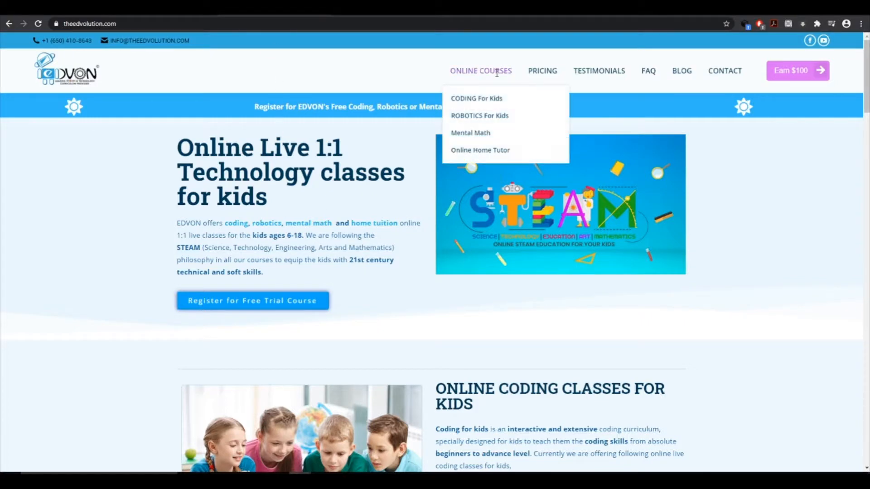
mouse_move(480, 150)
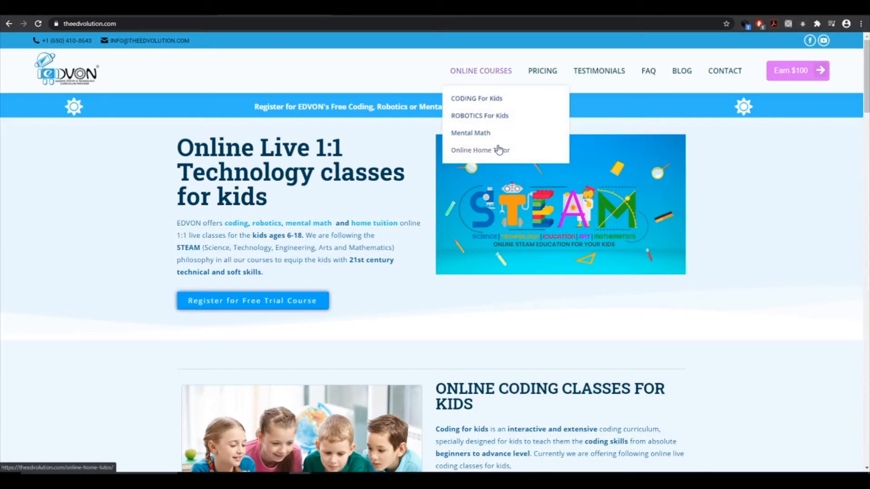
- Open Online Home Tutor and browse the Physics, Mathematics, Computer and Experimental Science courses
left_click(480, 150)
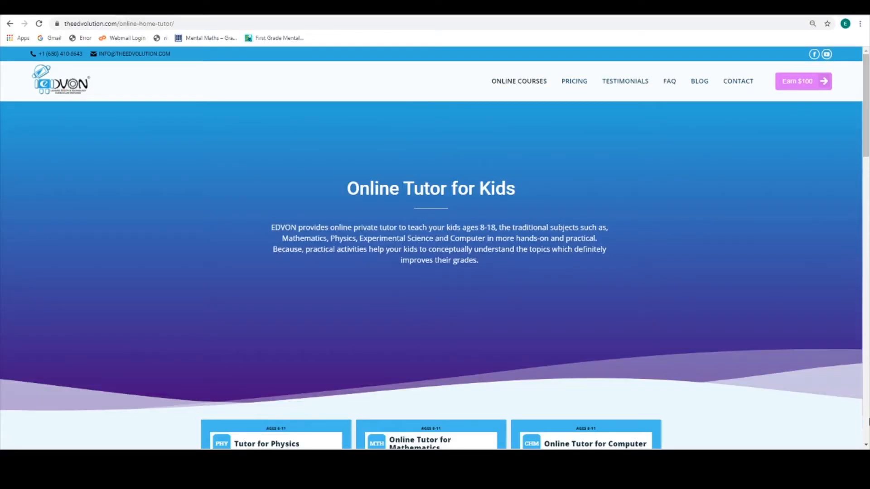
scroll("down", 3)
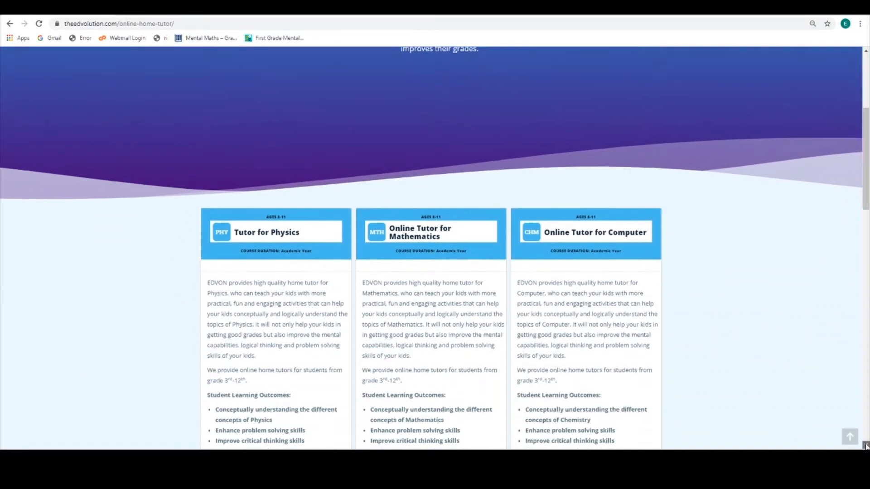
scroll("down", 3)
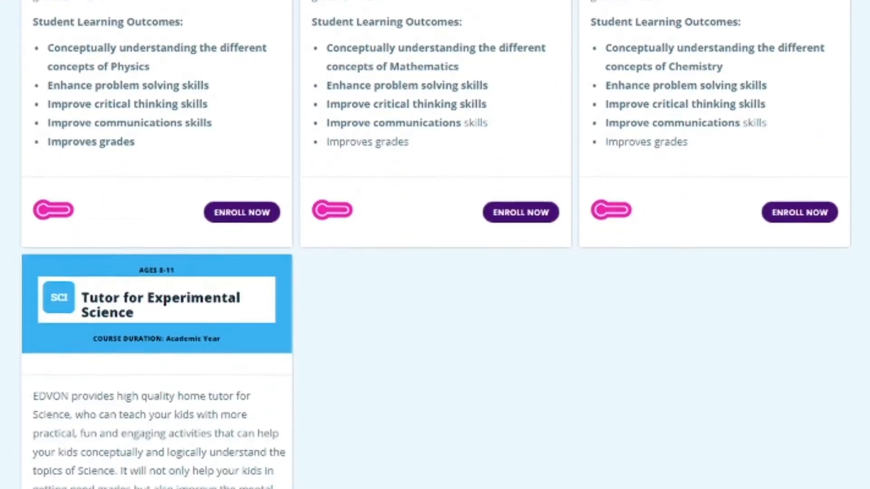